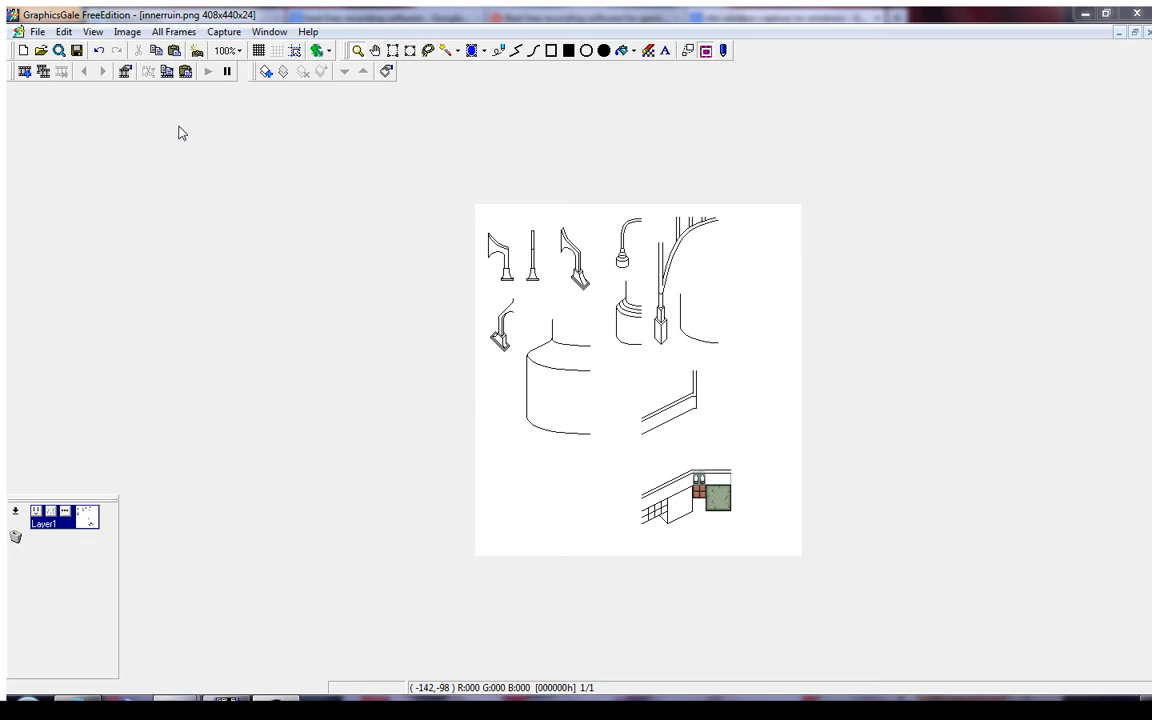
{"action": "mouse_move", "coordinate": [60, 96]}
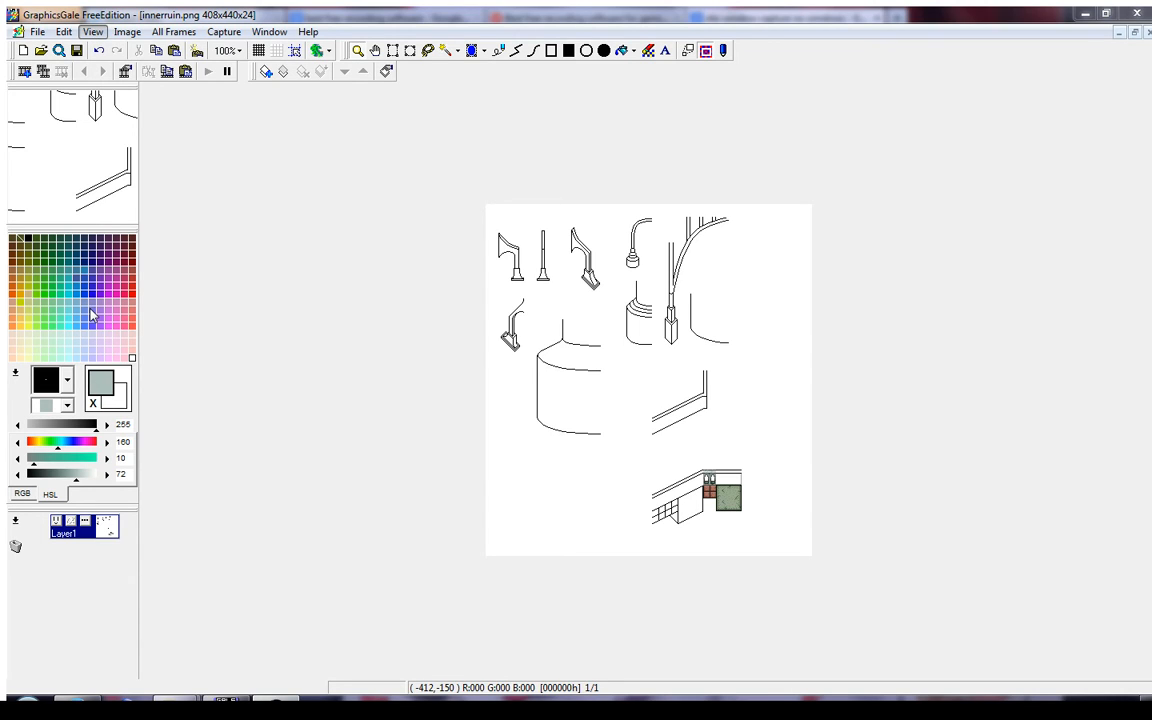
{"action": "mouse_move", "coordinate": [80, 274]}
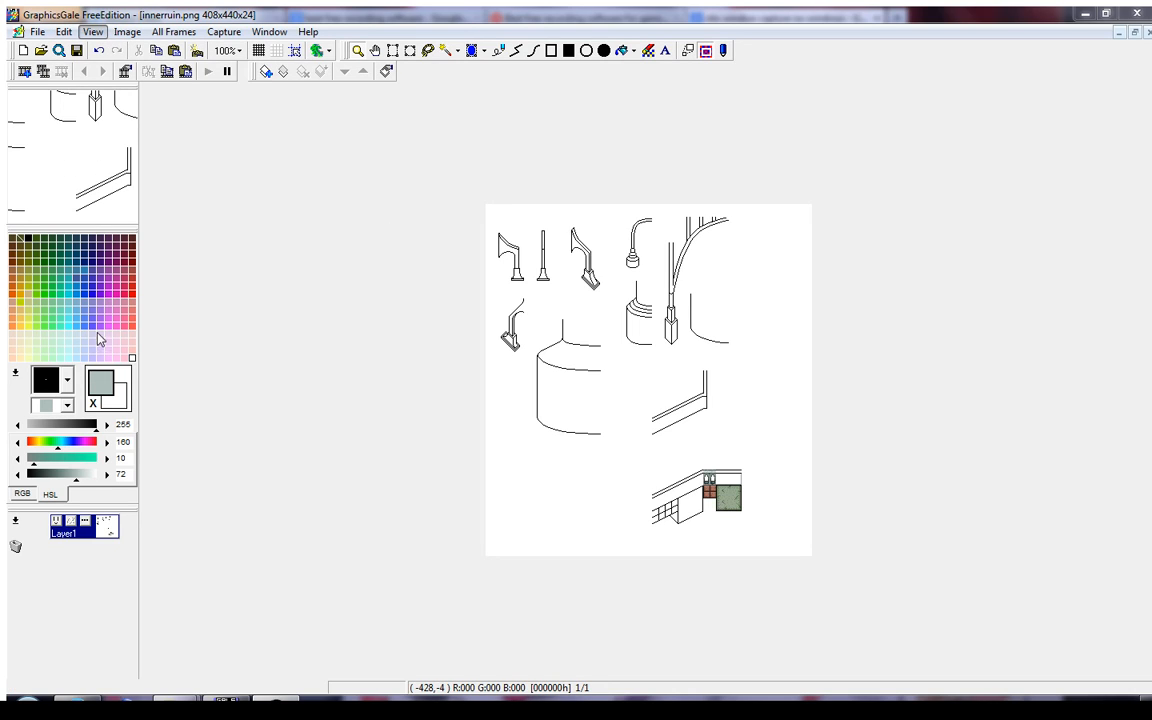
{"action": "mouse_move", "coordinate": [256, 352]}
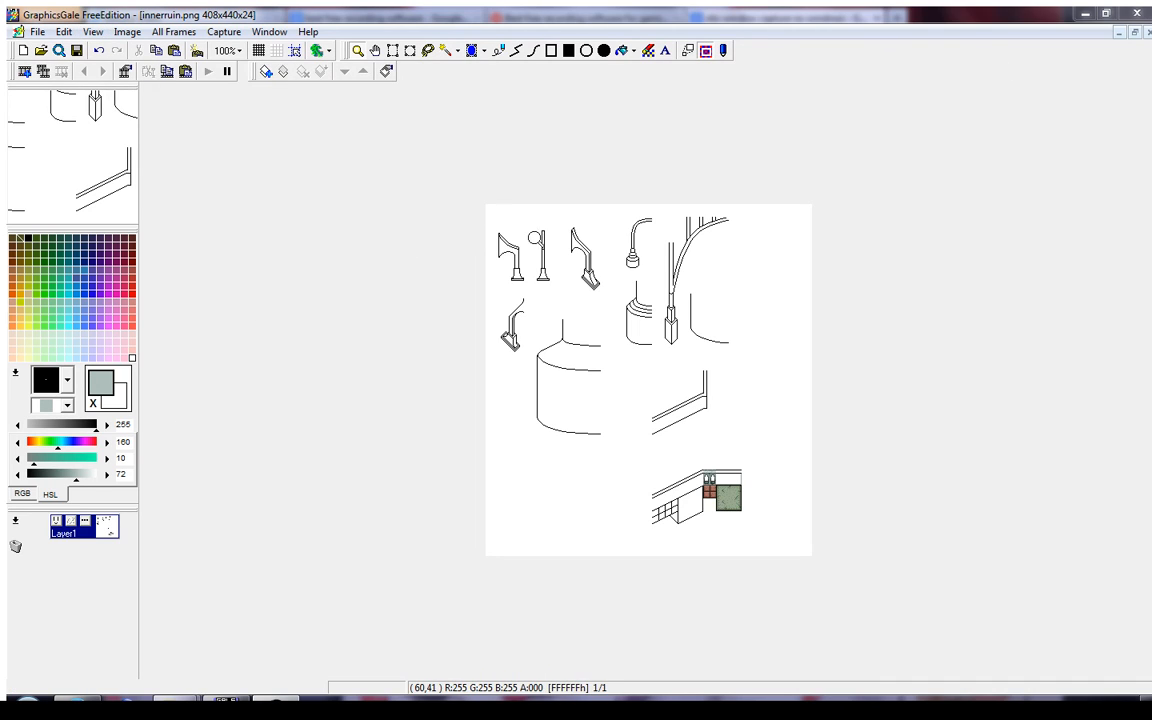
{"action": "mouse_move", "coordinate": [536, 240]}
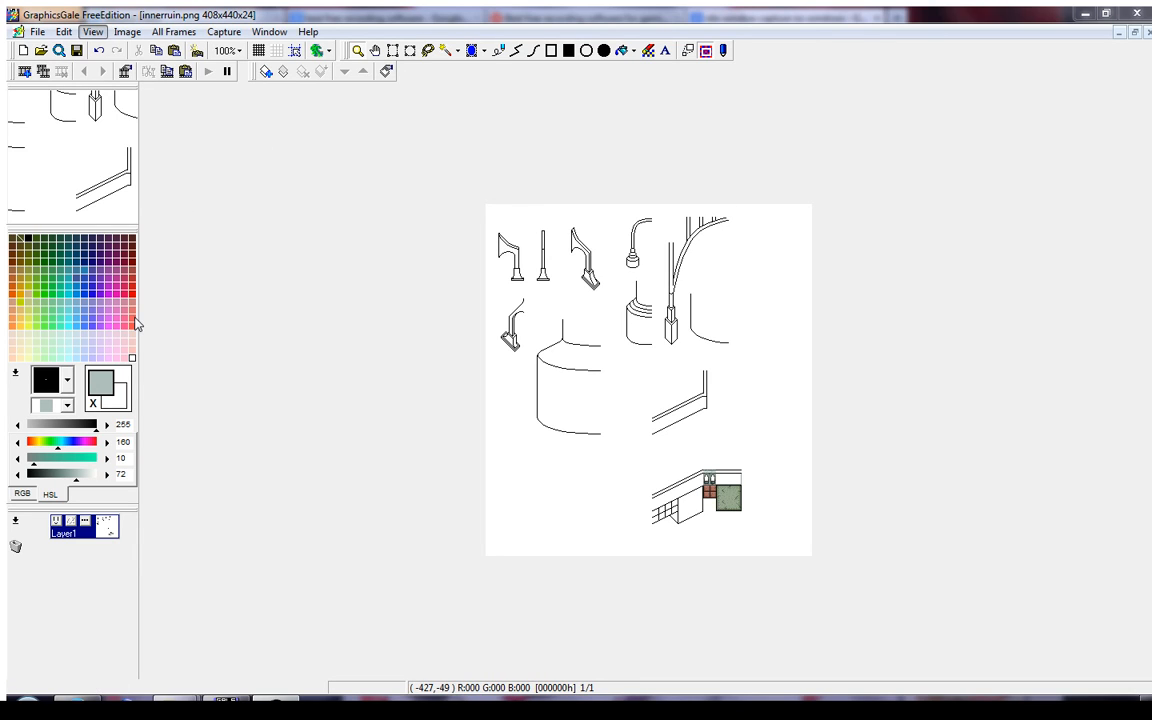
{"action": "mouse_move", "coordinate": [336, 206]}
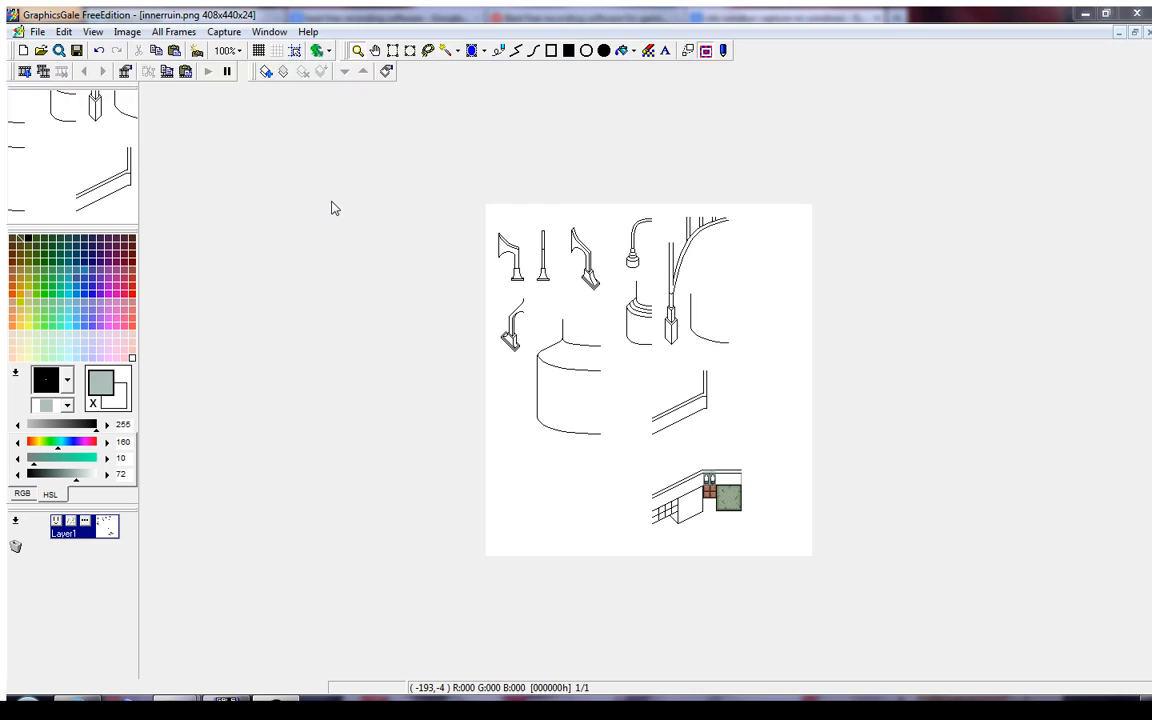